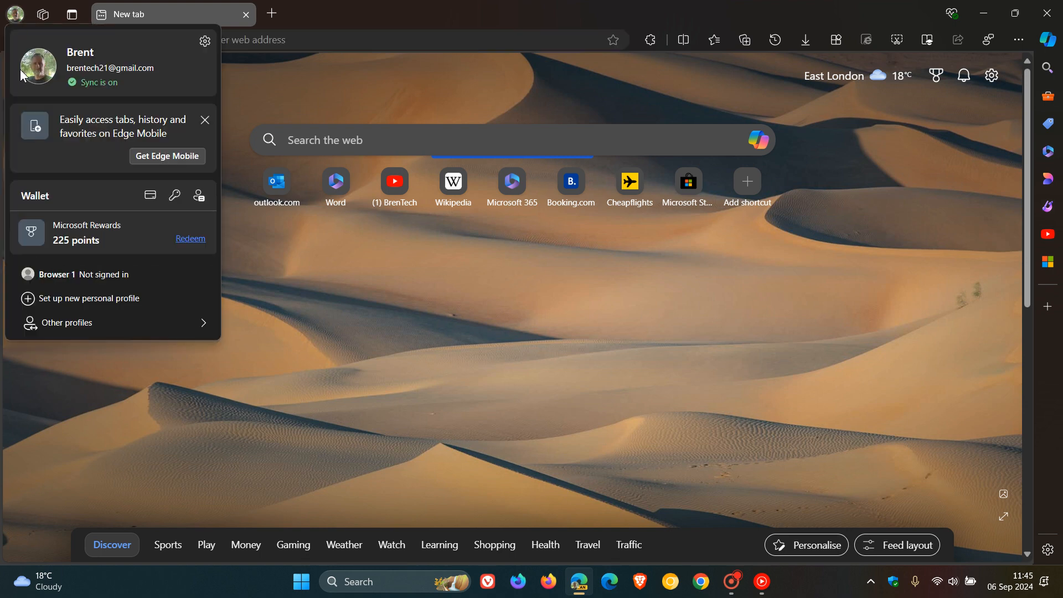
- Open Manage profile settings from the profile flyout's settings gear
left_click(88, 299)
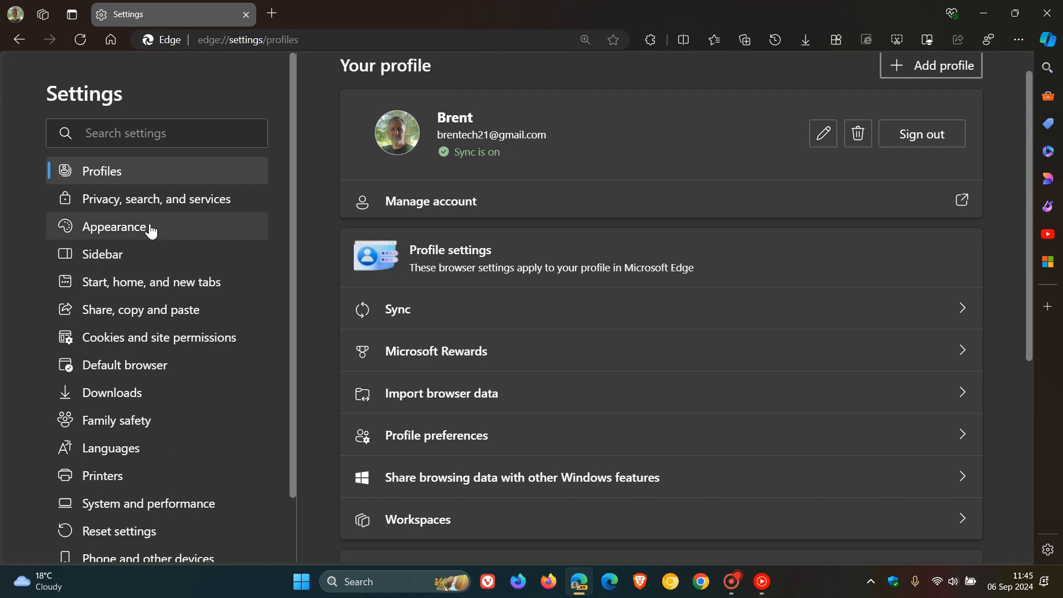
- Go to Appearance in the Settings sidebar to show mode and browser colour options
left_click(118, 227)
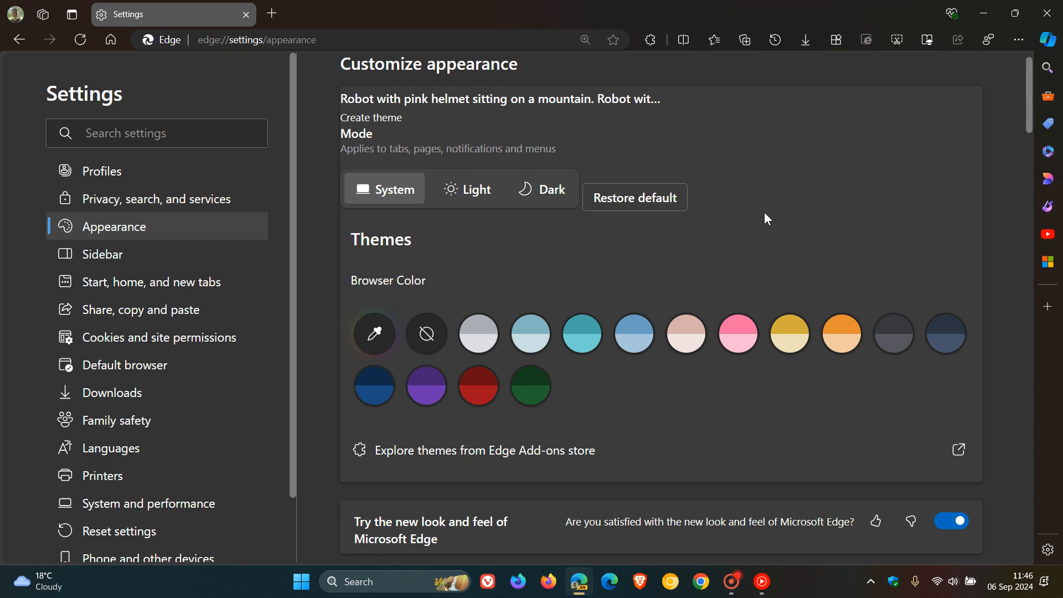
mouse_move(826, 181)
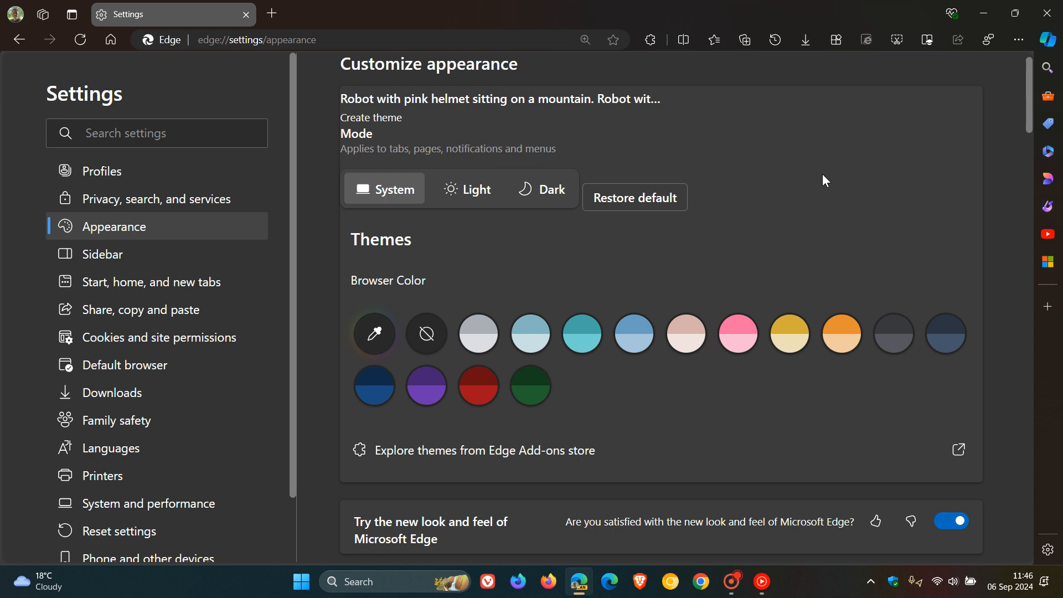
mouse_move(830, 166)
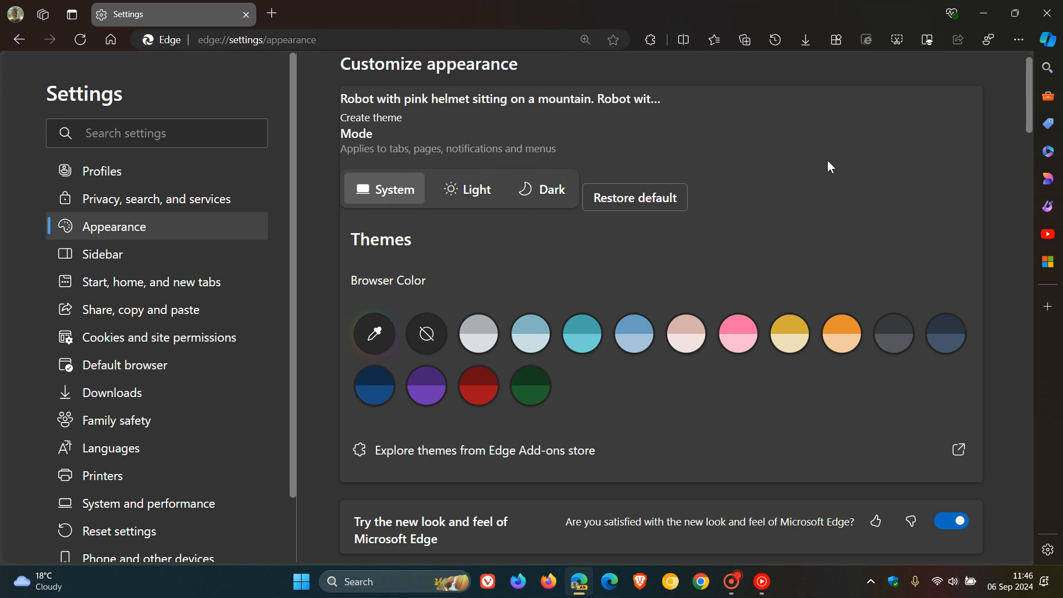
mouse_move(845, 191)
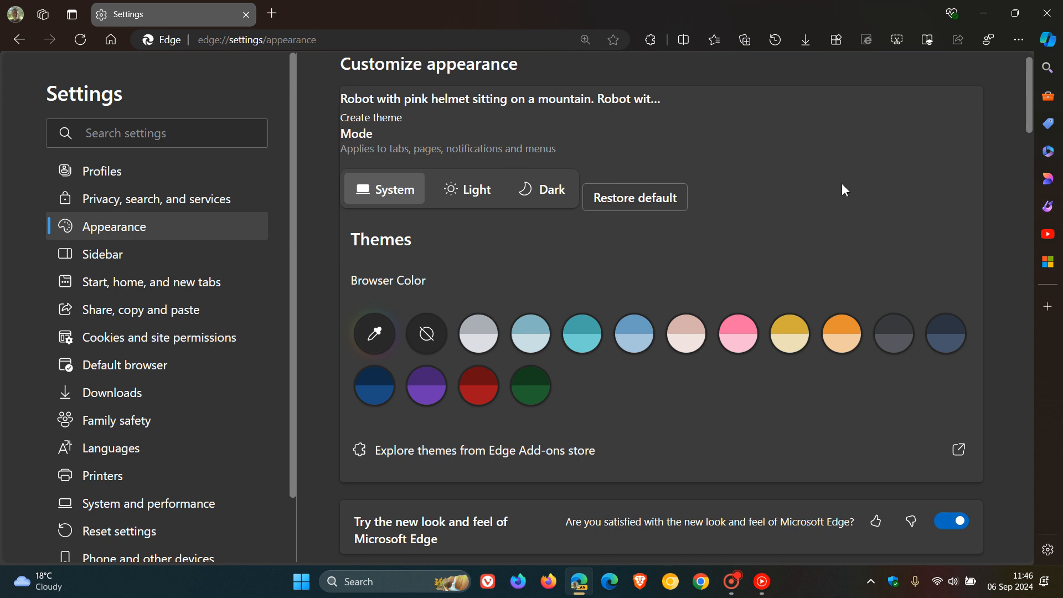
mouse_move(470, 132)
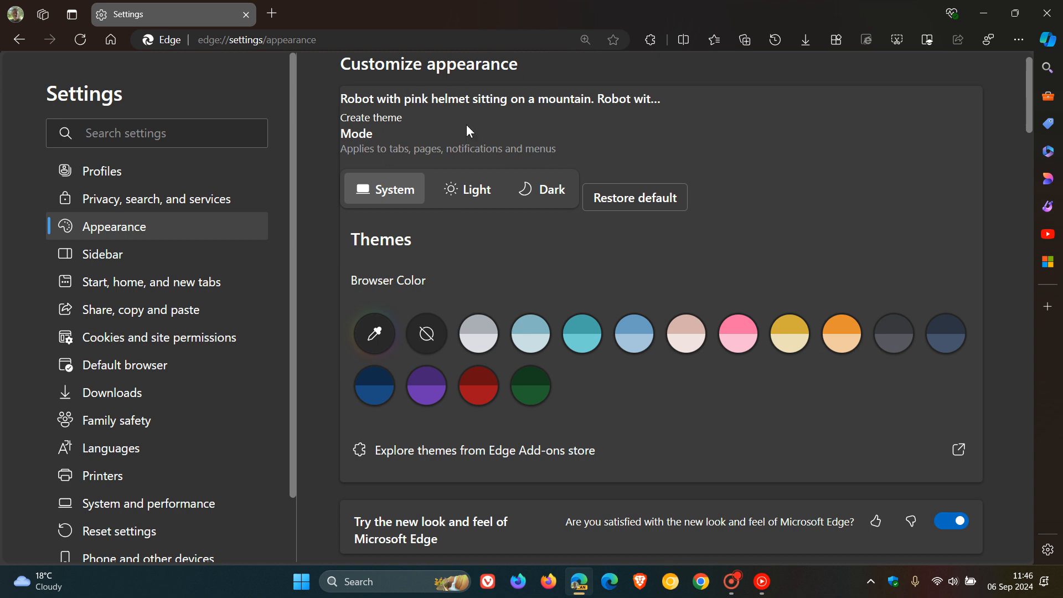
mouse_move(346, 209)
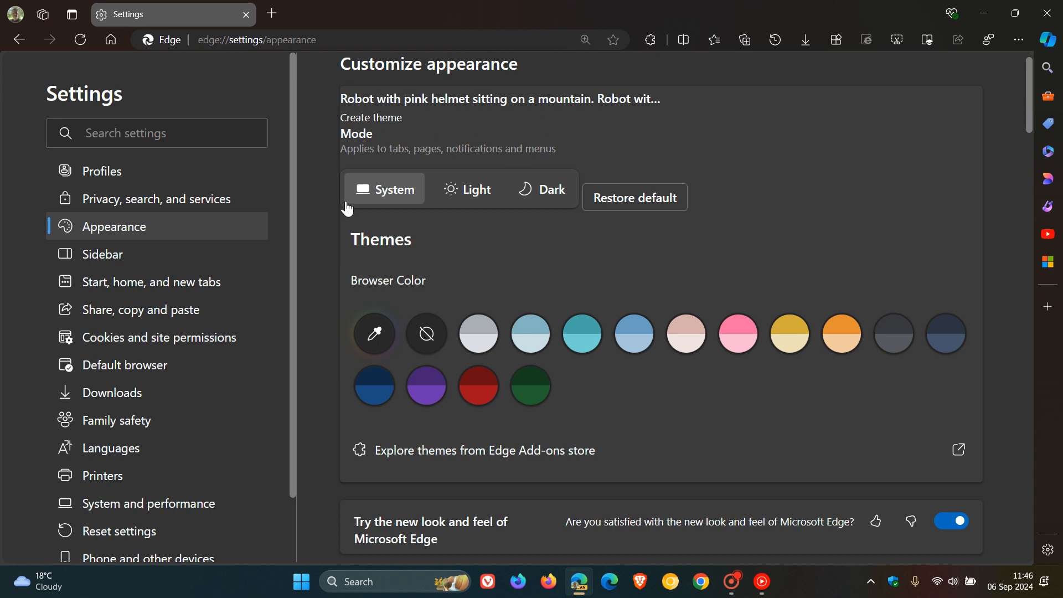
mouse_move(461, 196)
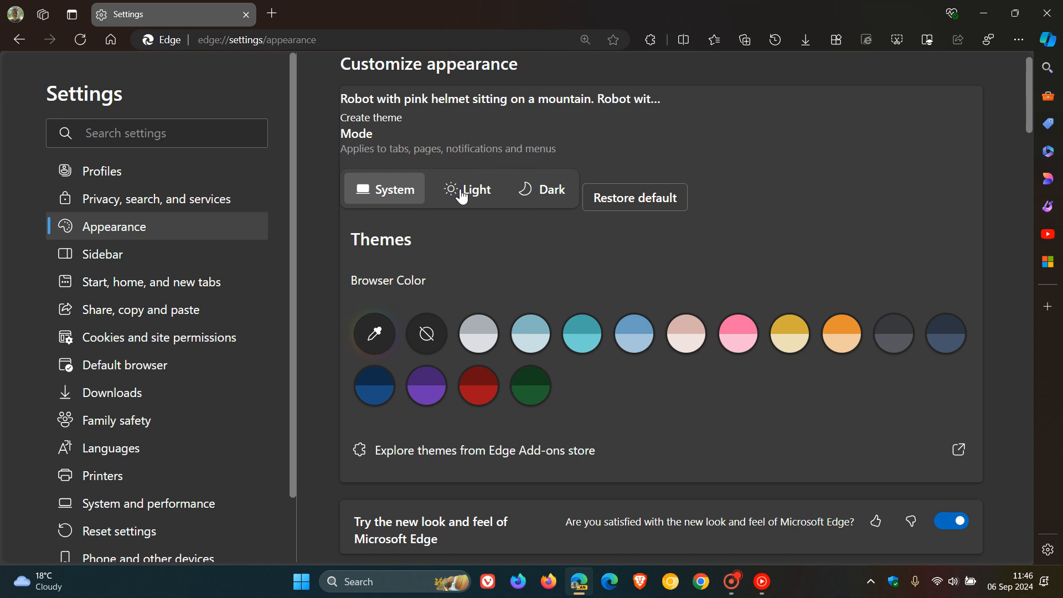
mouse_move(798, 212)
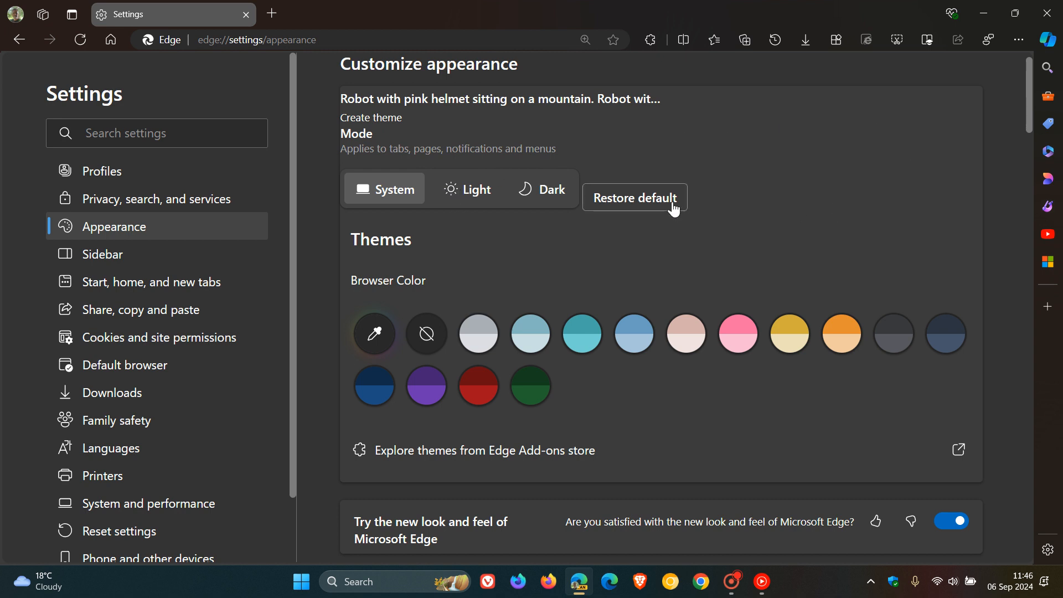
- Try the blue browser colour, then settle on the orange swatch
left_click(633, 333)
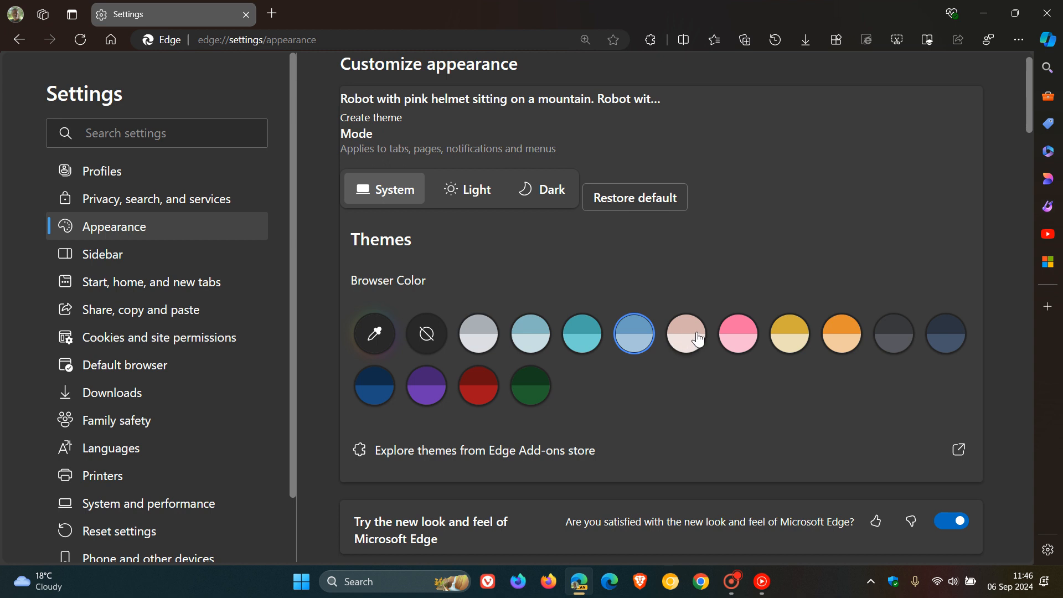
left_click(842, 332)
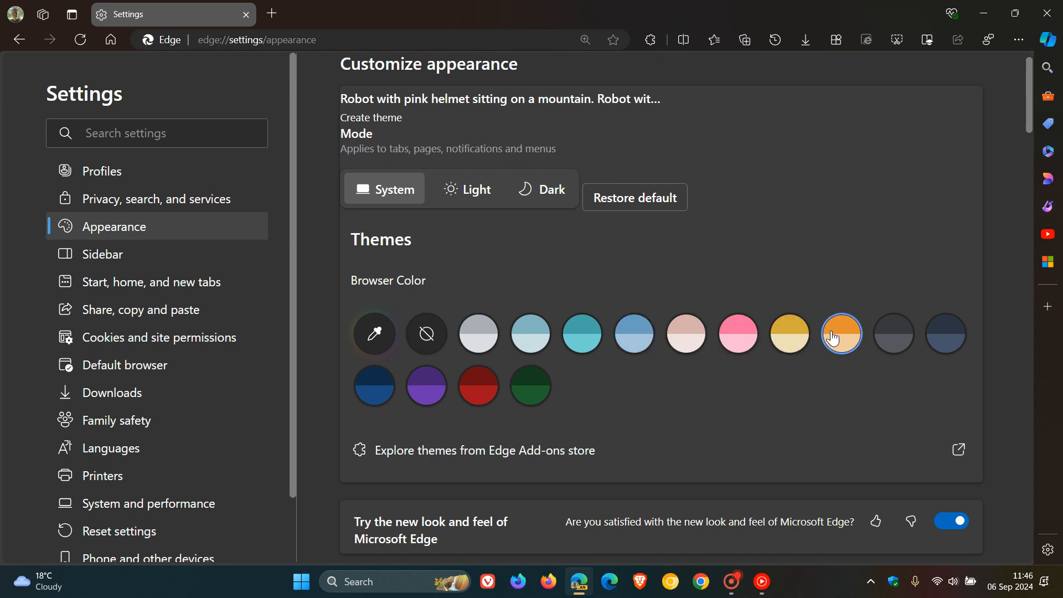
left_click(841, 333)
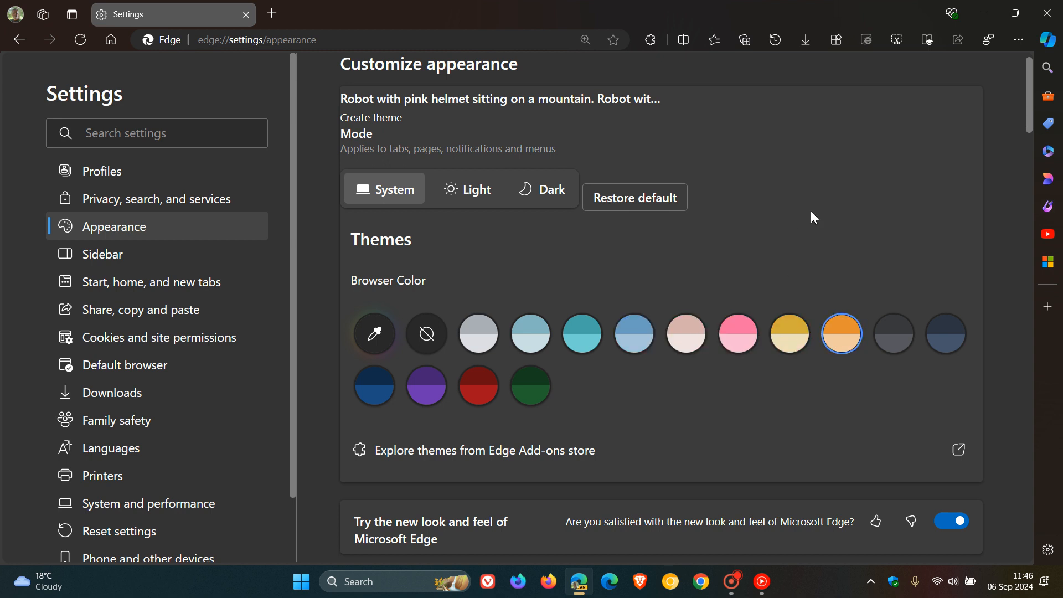
mouse_move(623, 202)
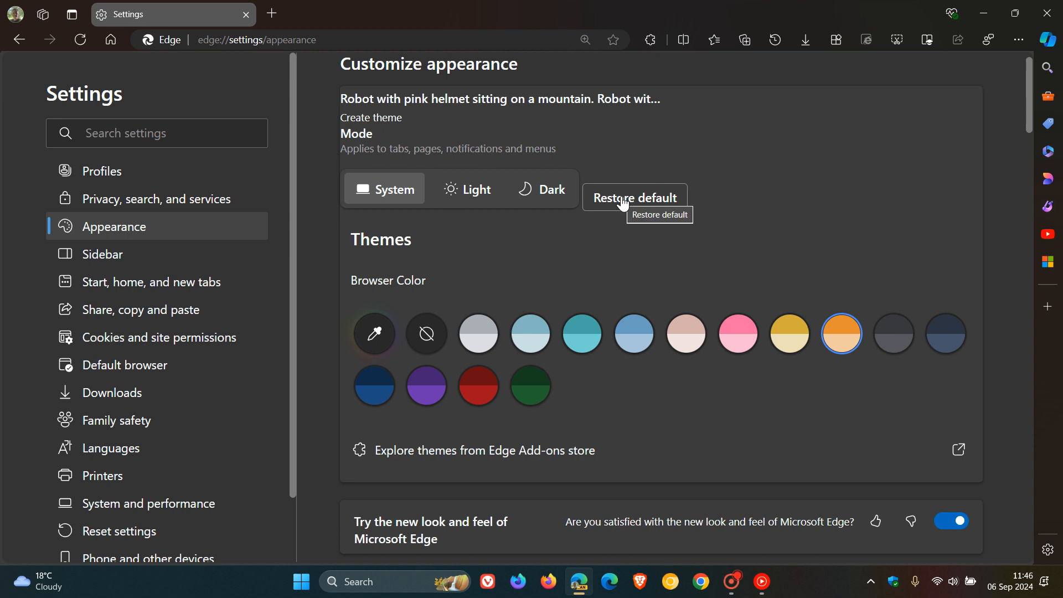
mouse_move(819, 176)
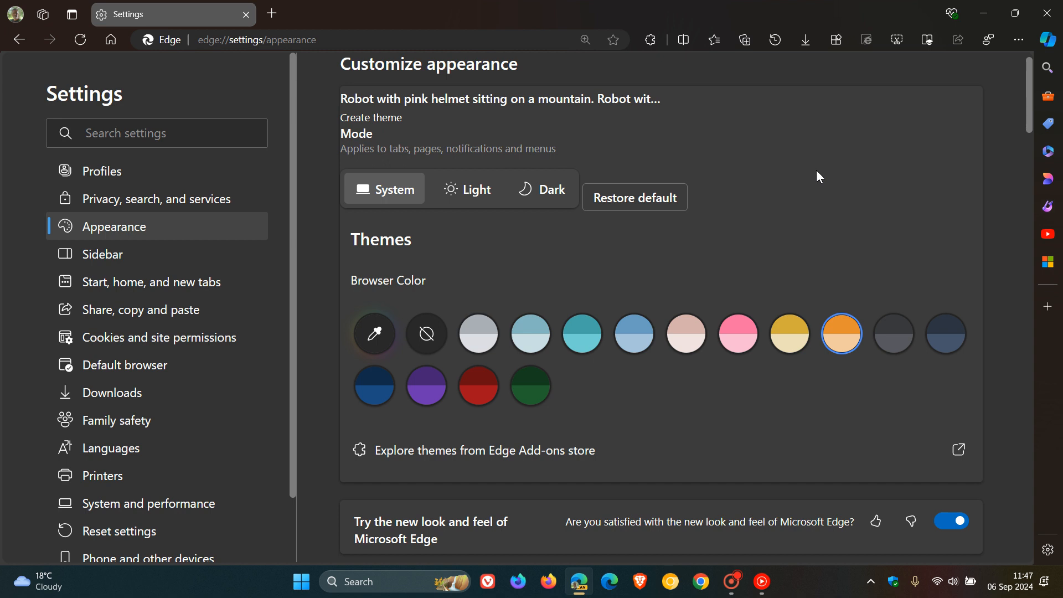
mouse_move(393, 460)
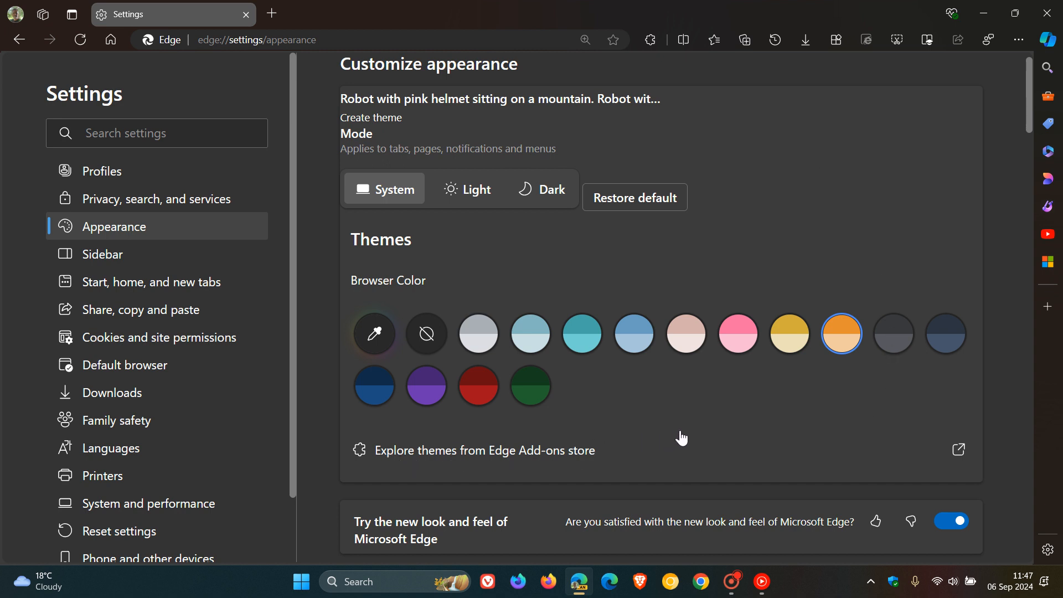
left_click(484, 450)
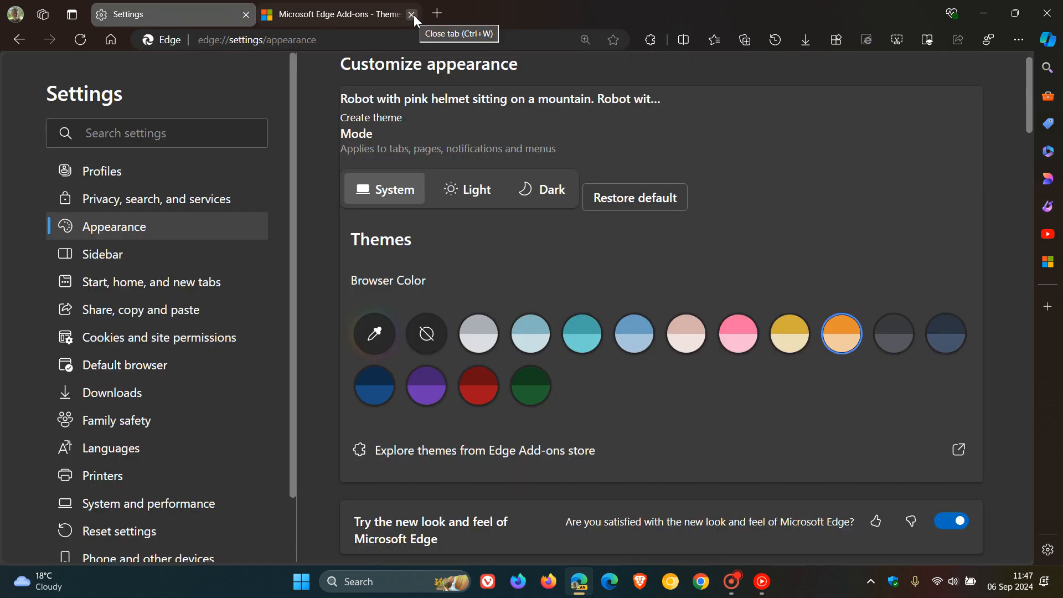
left_click(411, 14)
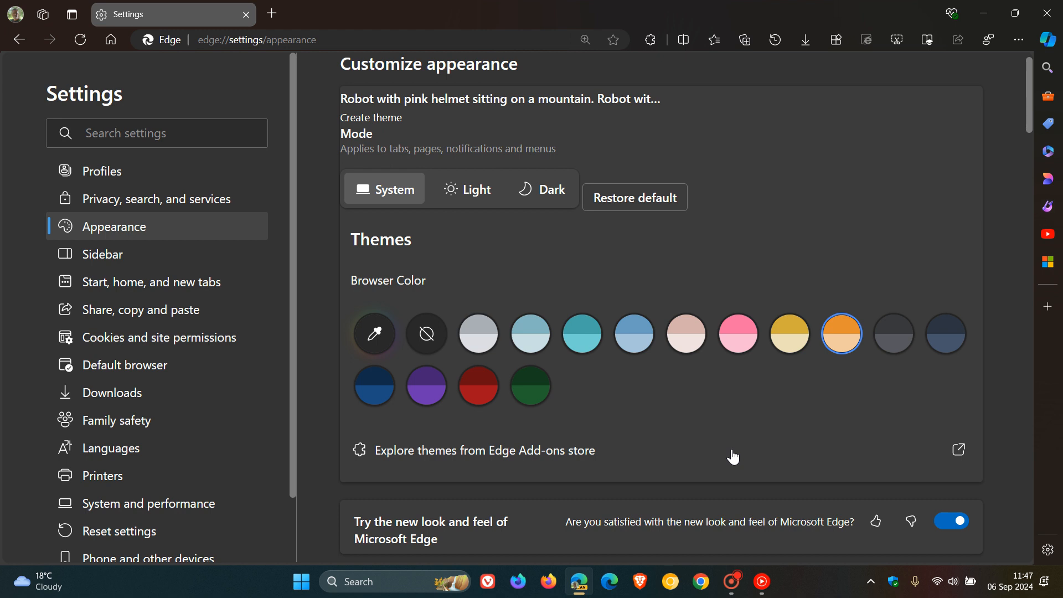
- Try other appearance options, then switch the browser colour from orange to pink
left_click(467, 189)
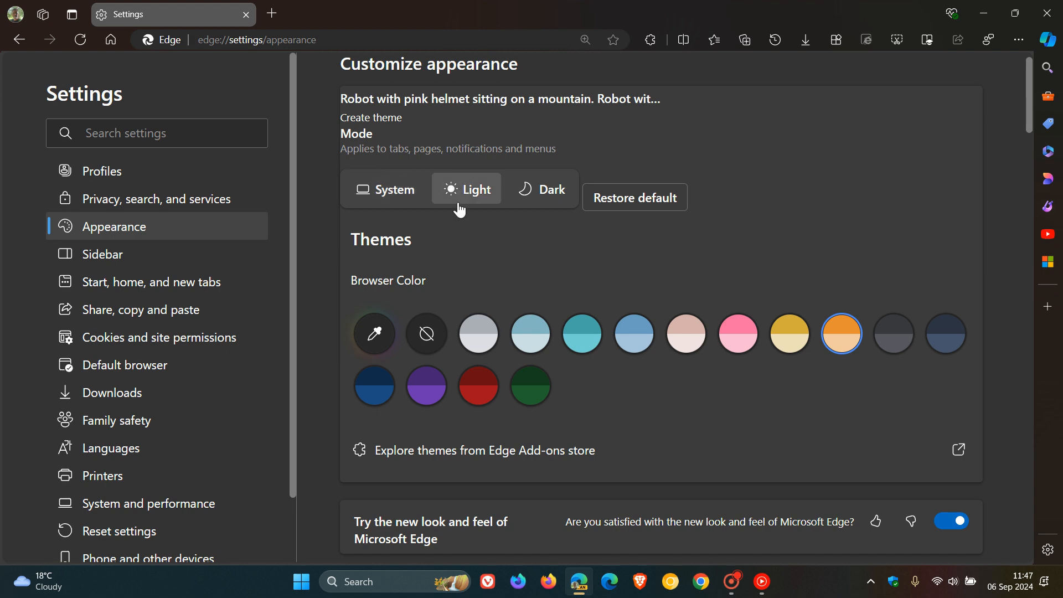
left_click(392, 188)
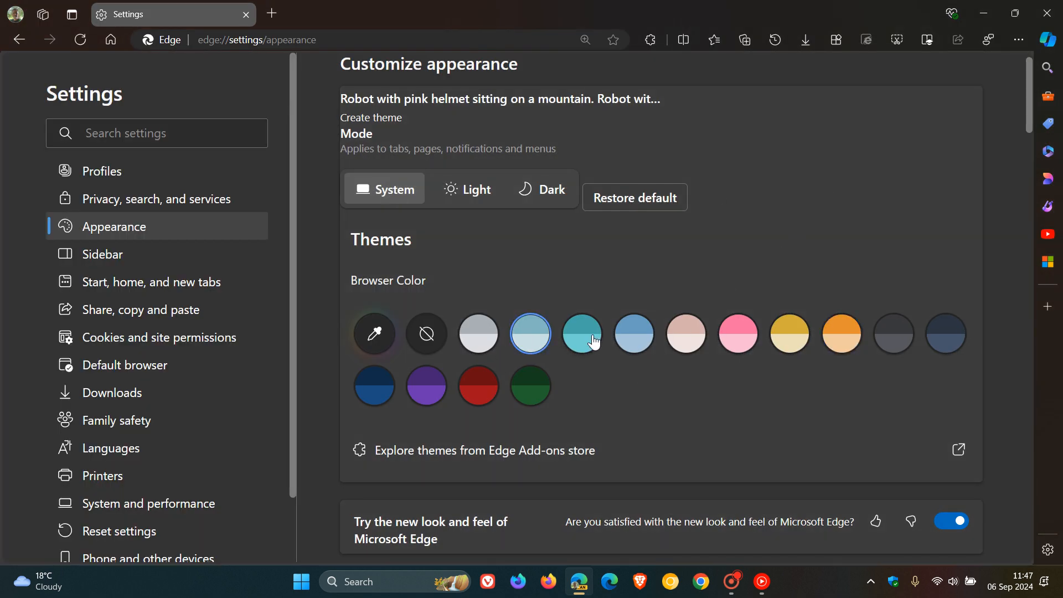
left_click(737, 333)
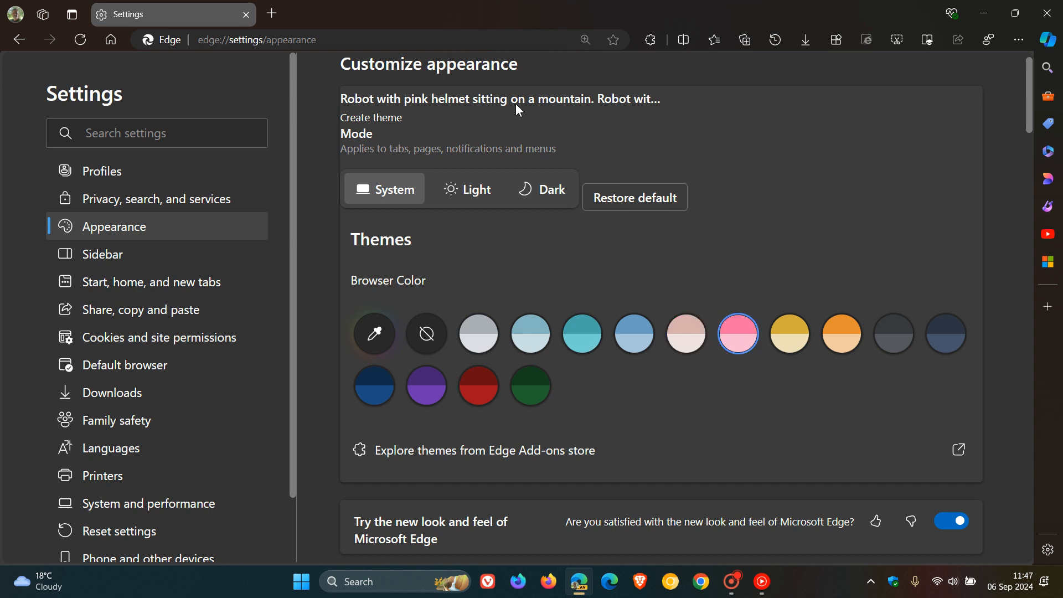
mouse_move(854, 149)
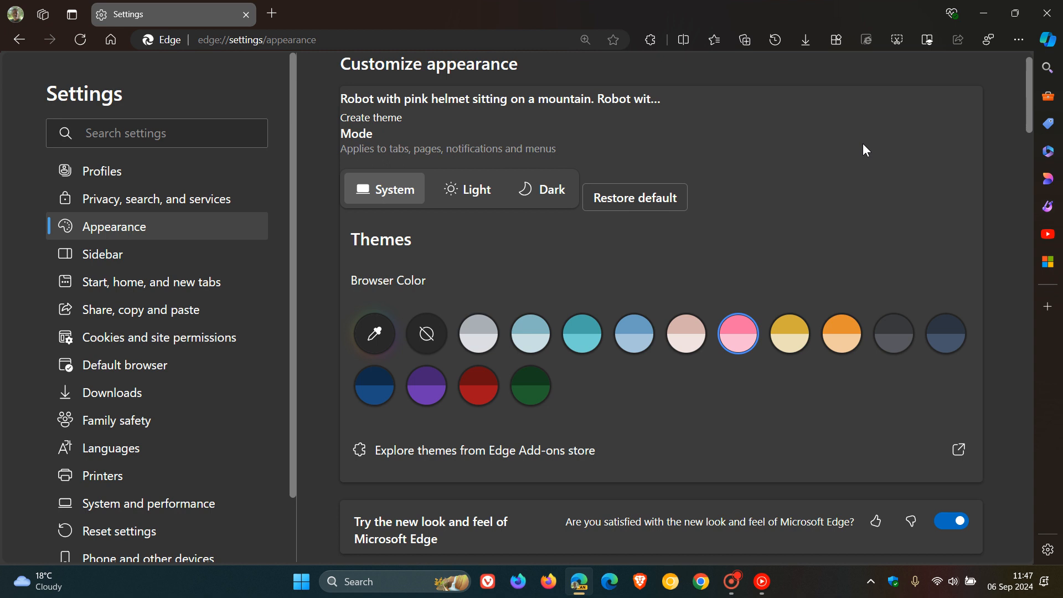
mouse_move(601, 152)
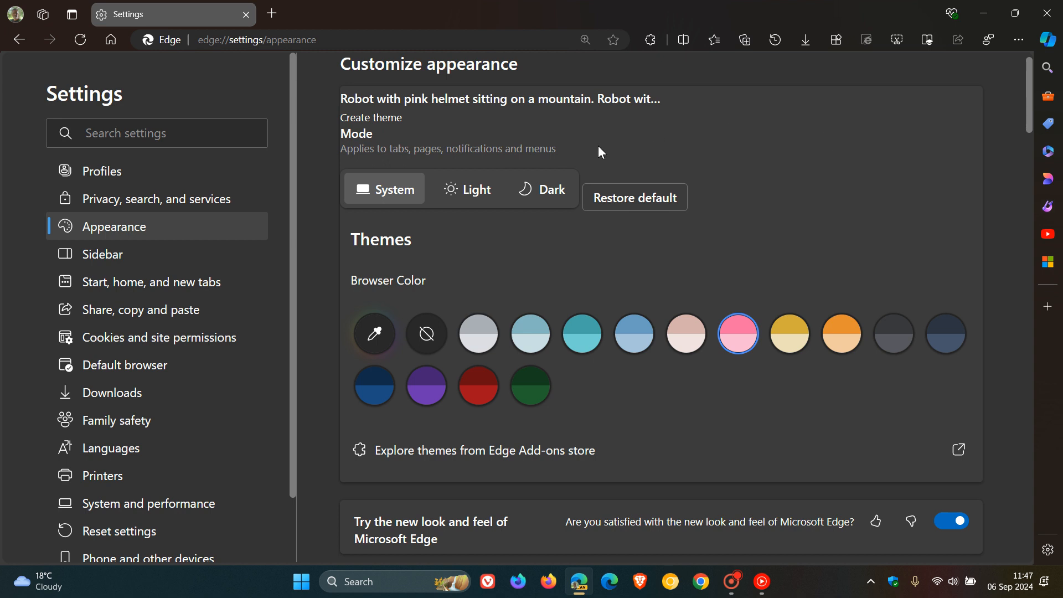
mouse_move(812, 443)
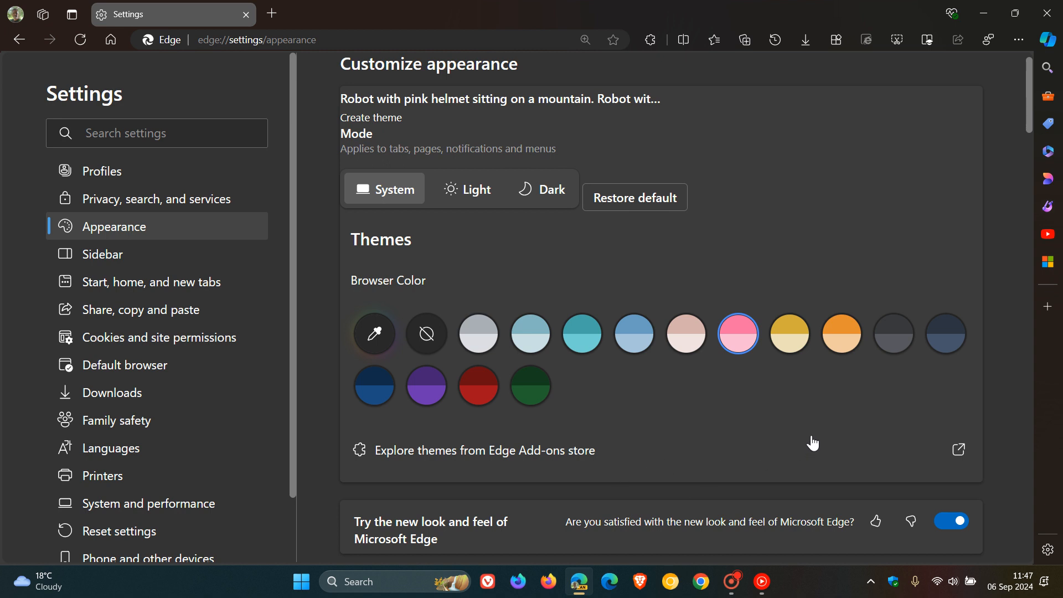
mouse_move(822, 210)
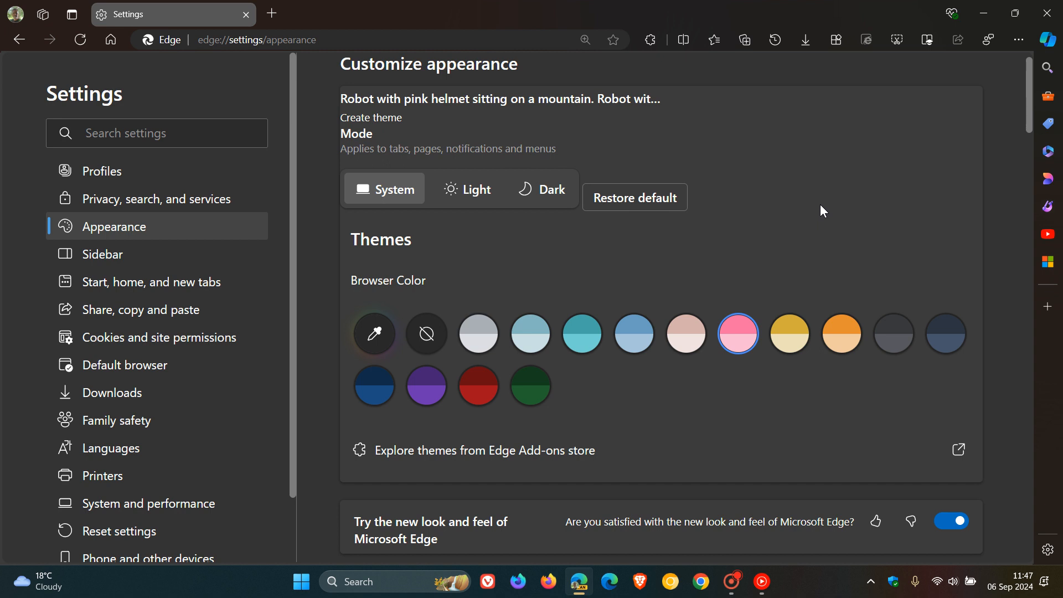
mouse_move(896, 398)
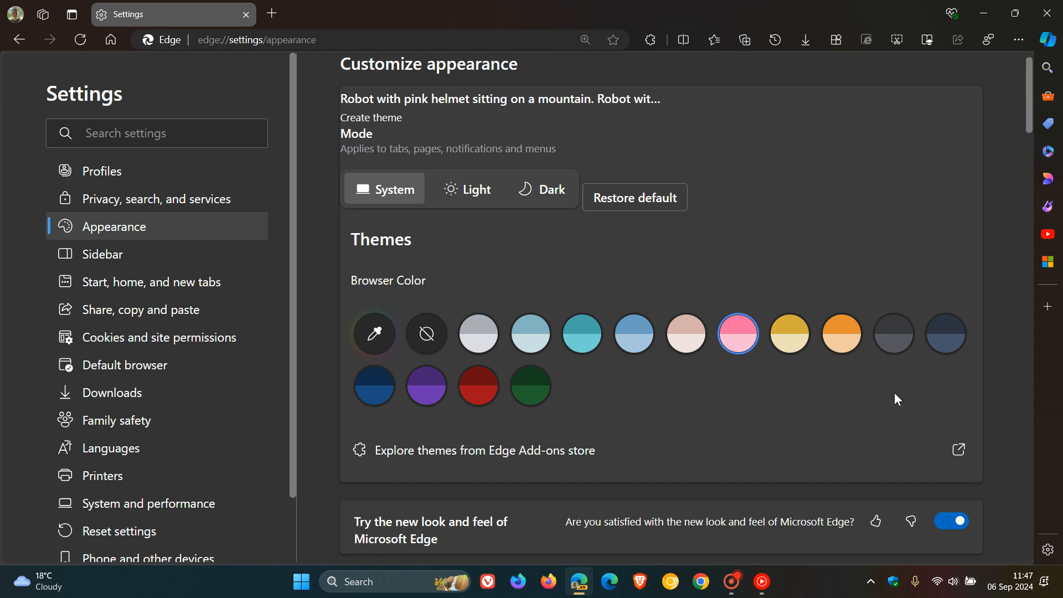
mouse_move(306, 218)
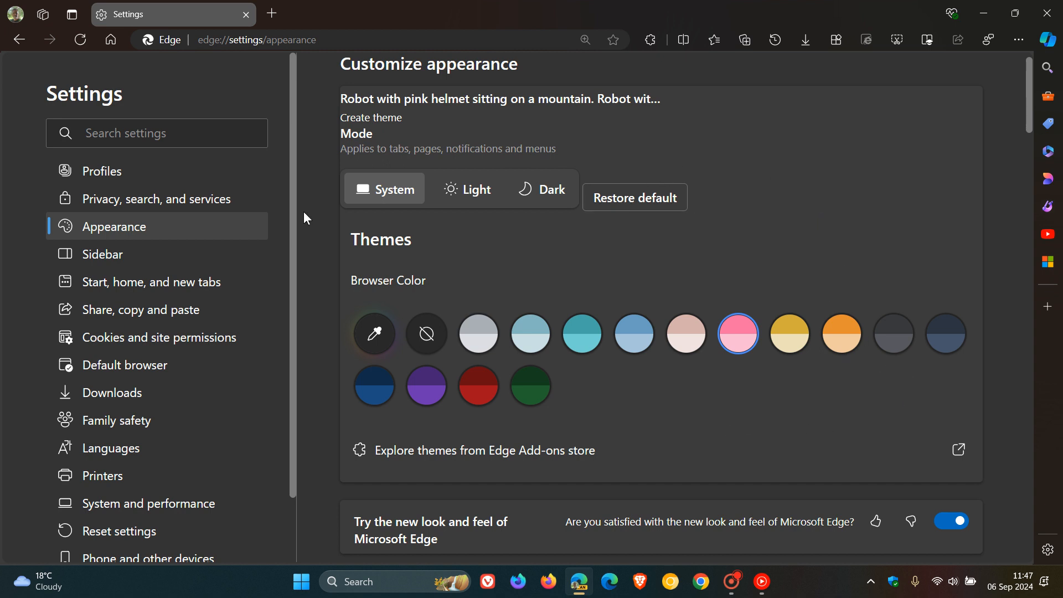